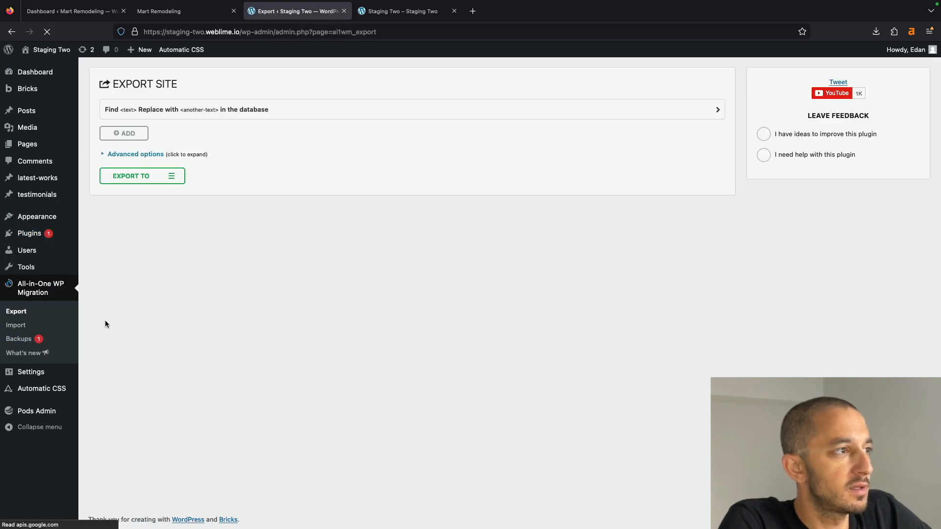
# Step: Export the Staging Two site to a file and download the 91 MB backup
pyautogui.click(131, 175)
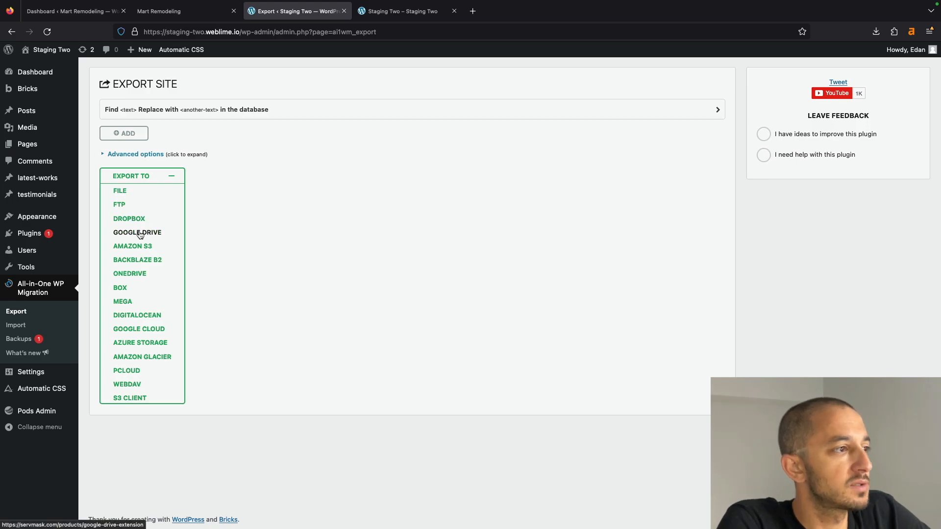
pyautogui.moveTo(123, 301)
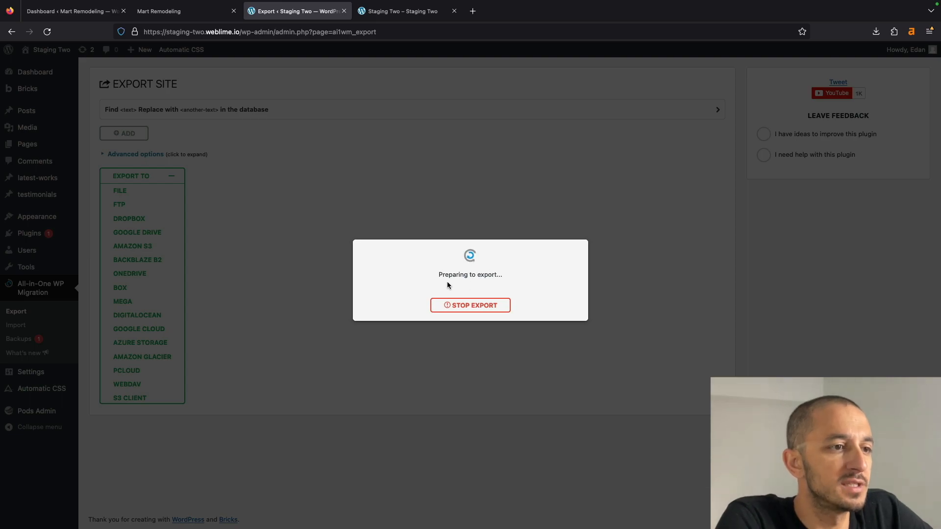
pyautogui.moveTo(518, 268)
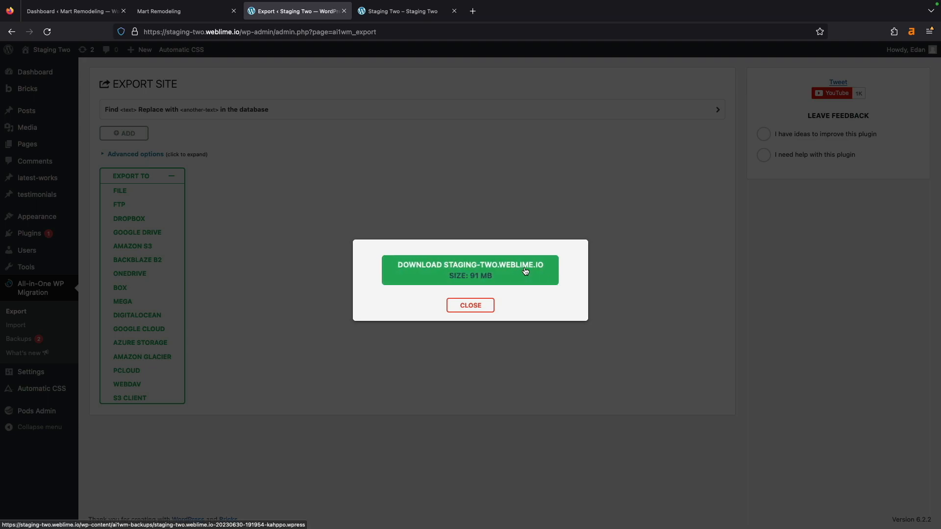
pyautogui.click(470, 269)
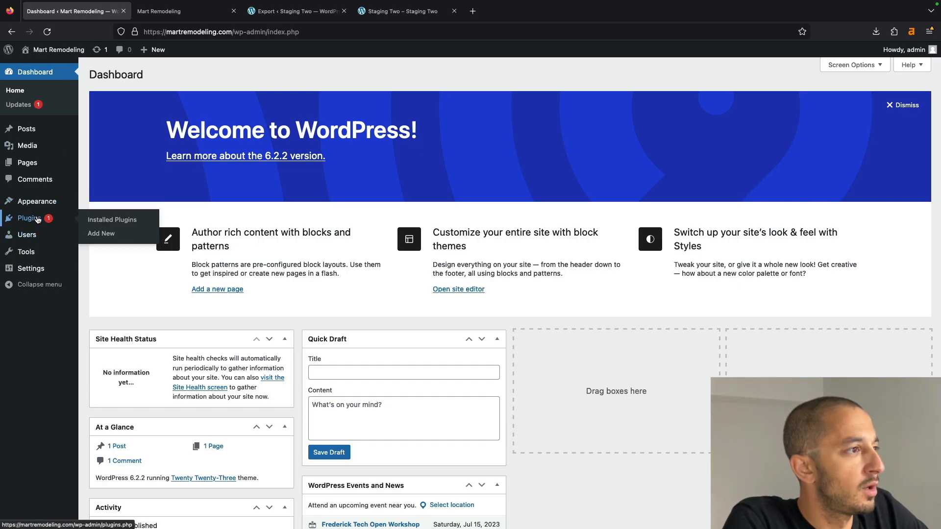
# Step: Search 'all in', then install and activate All-in-One WP Migration on Mart Remodeling
pyautogui.click(101, 234)
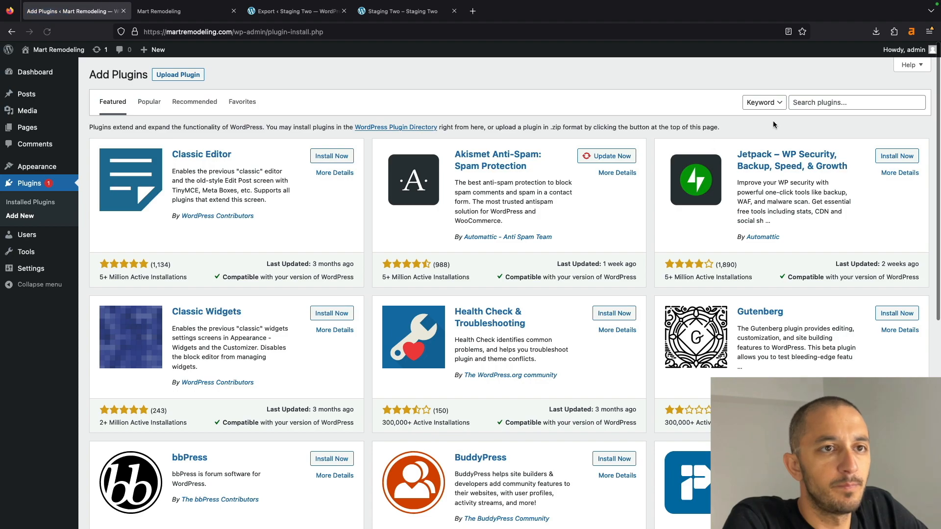
pyautogui.write('all in one')
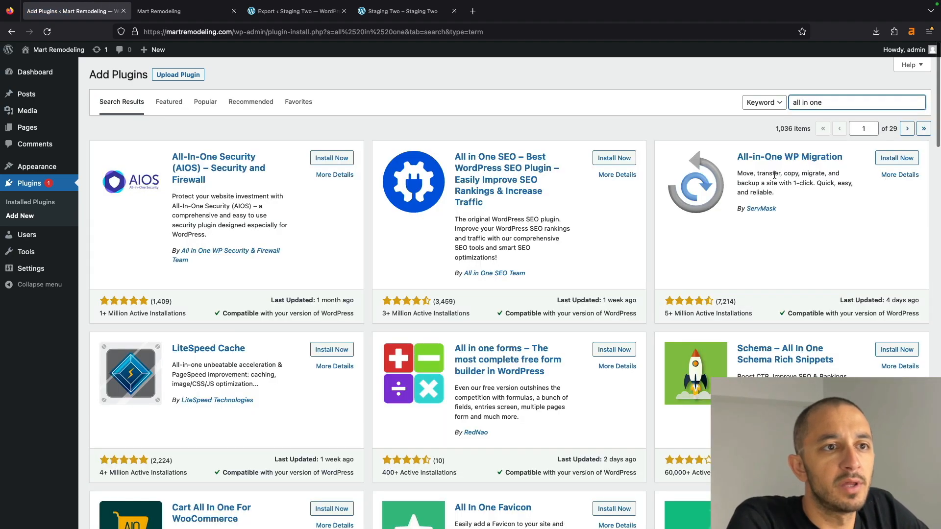
pyautogui.click(897, 157)
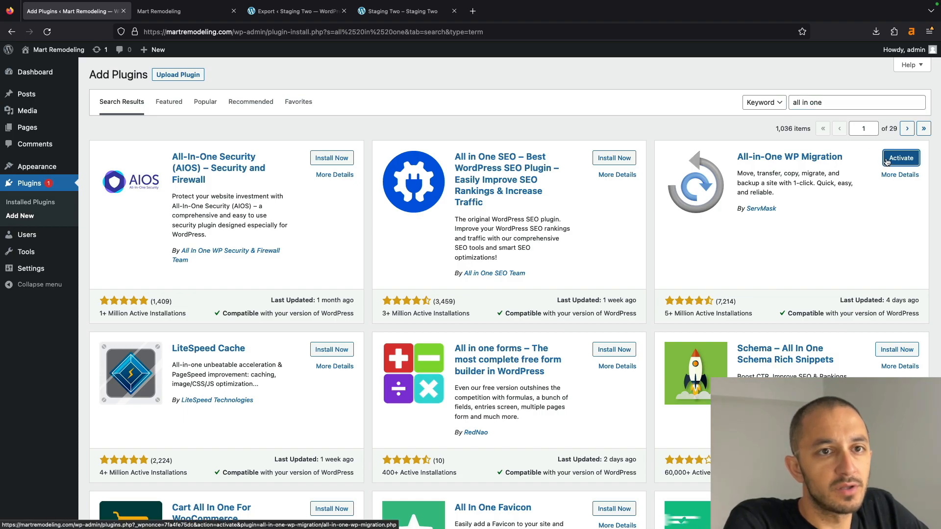
pyautogui.click(900, 158)
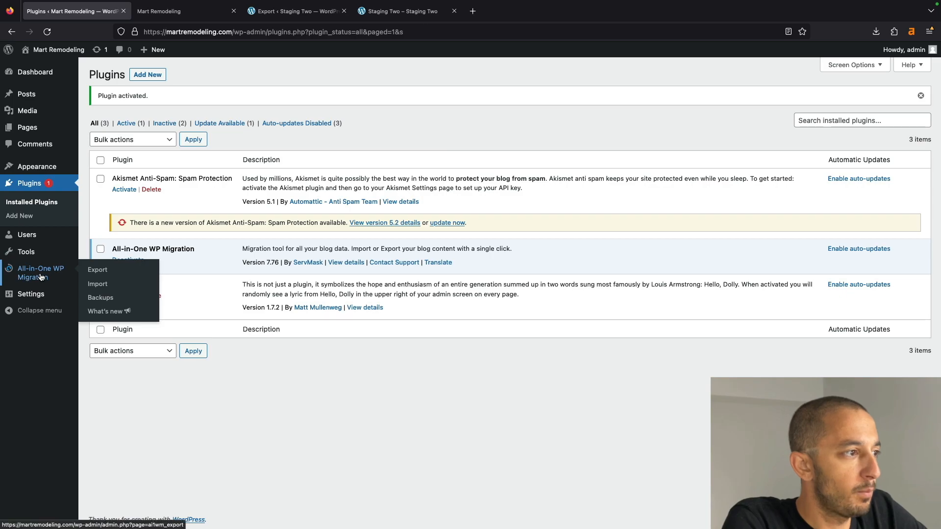
# Step: Check the Import Site page's 2 MB upload limit and import sources, then head to Add New plugins
pyautogui.click(97, 284)
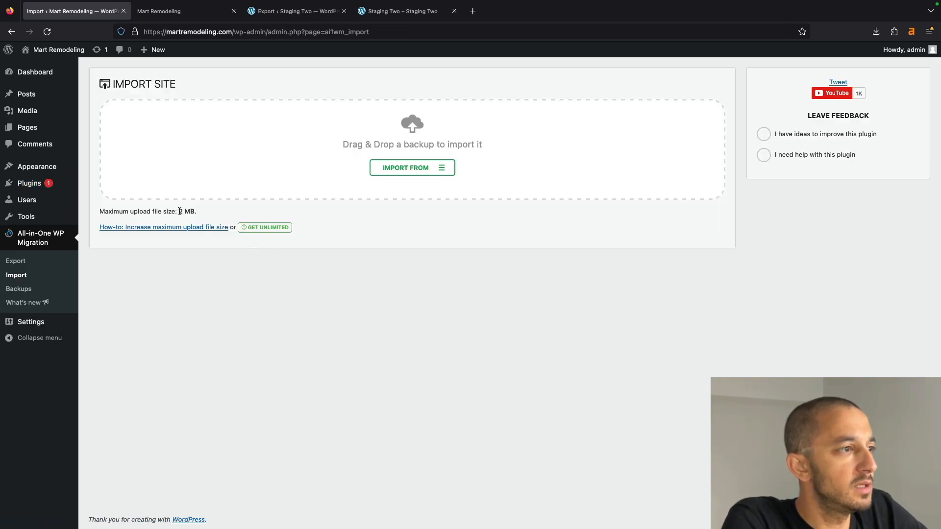
pyautogui.moveTo(265, 227)
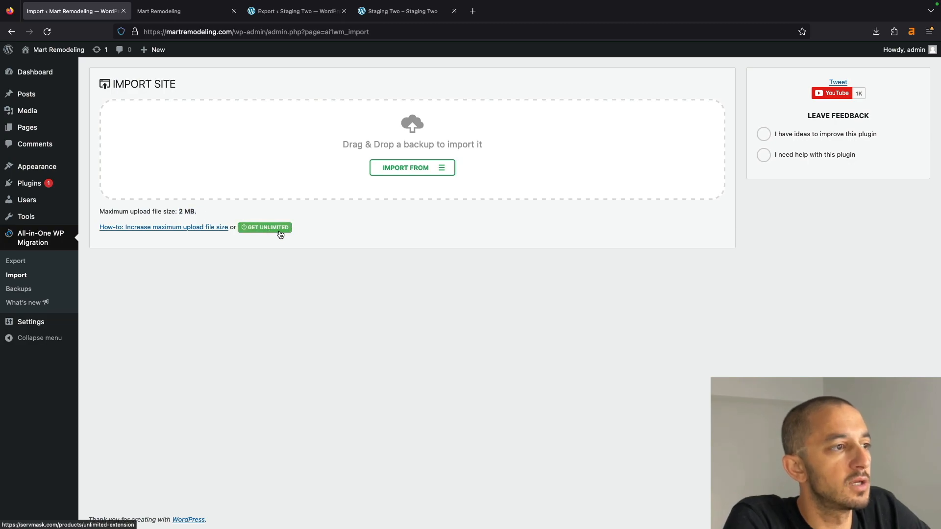
pyautogui.click(411, 167)
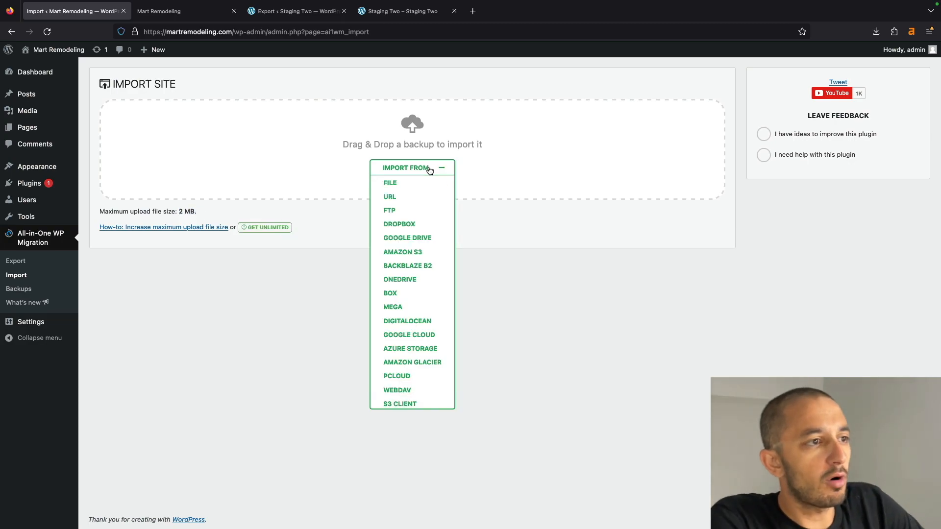
pyautogui.moveTo(321, 227)
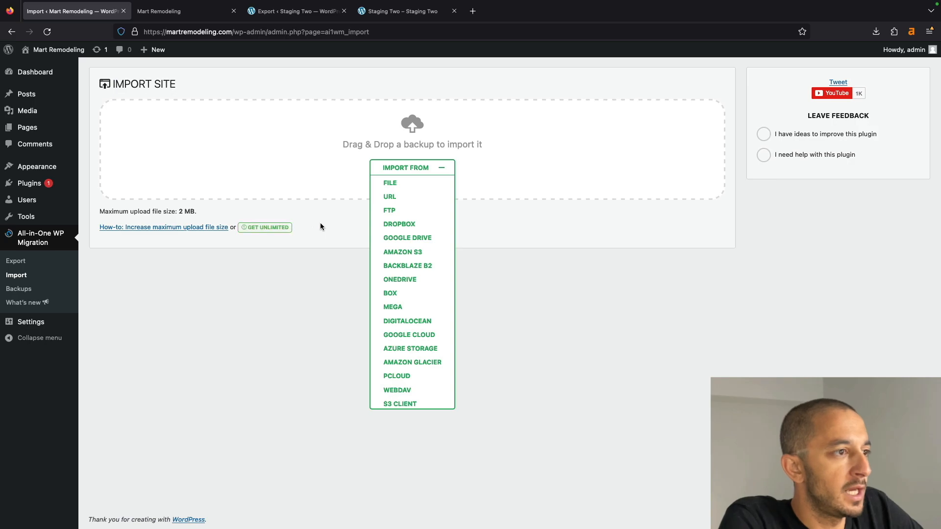
pyautogui.click(411, 167)
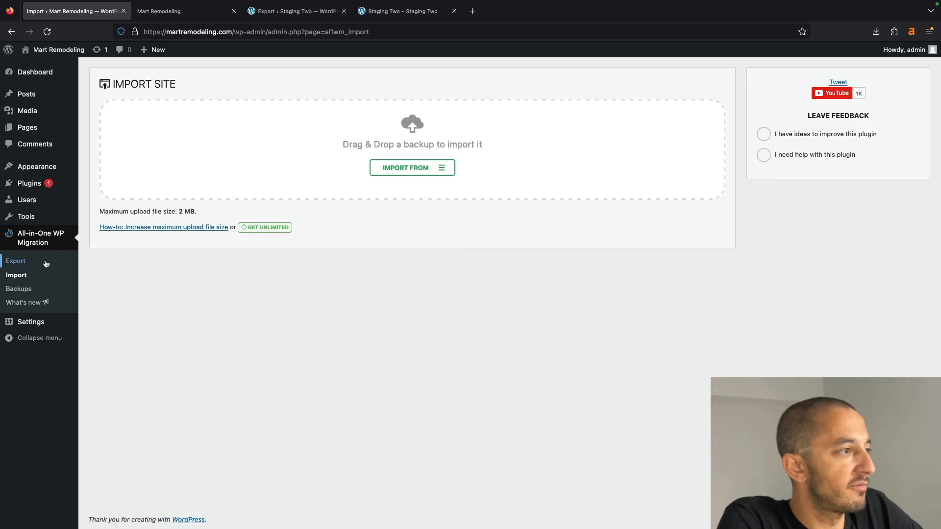
pyautogui.click(28, 183)
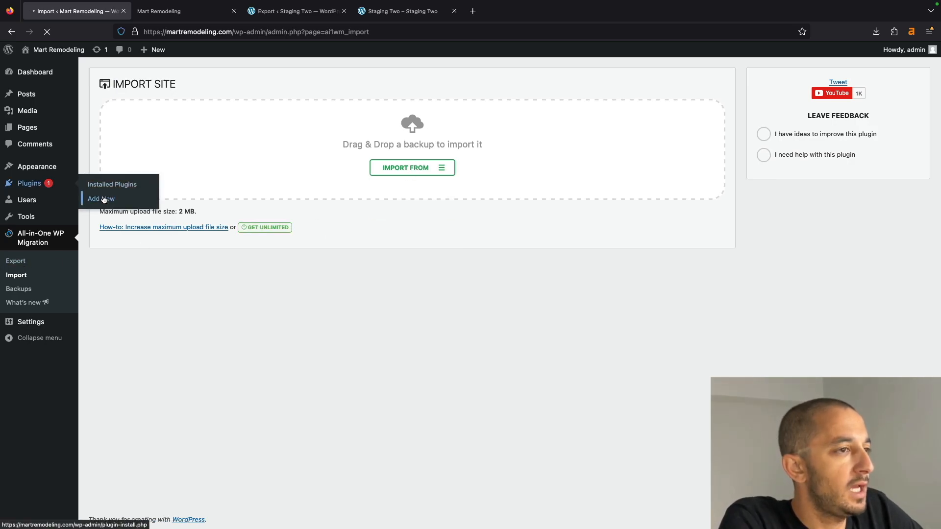
# Step: Upload all-in-one-wp-migration-unlimited-extension.zip, install it and activate the plugin
pyautogui.click(100, 199)
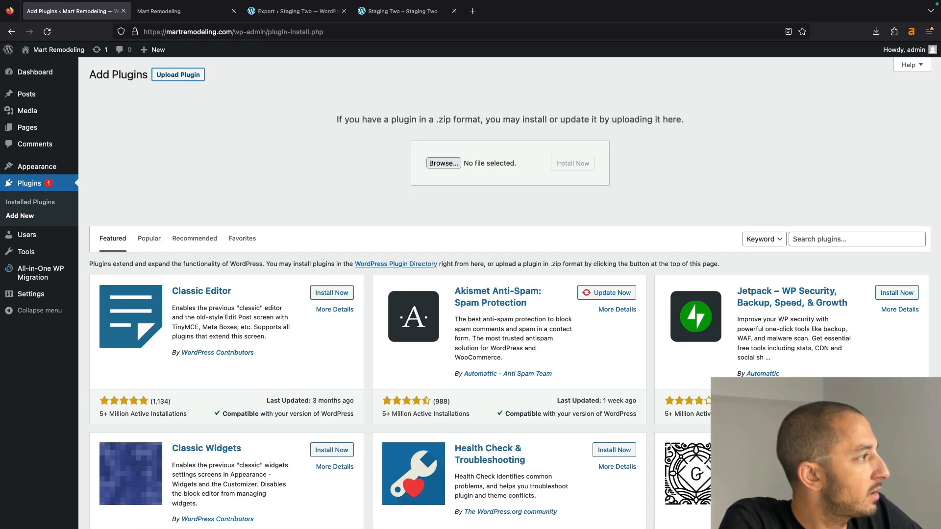
pyautogui.click(443, 163)
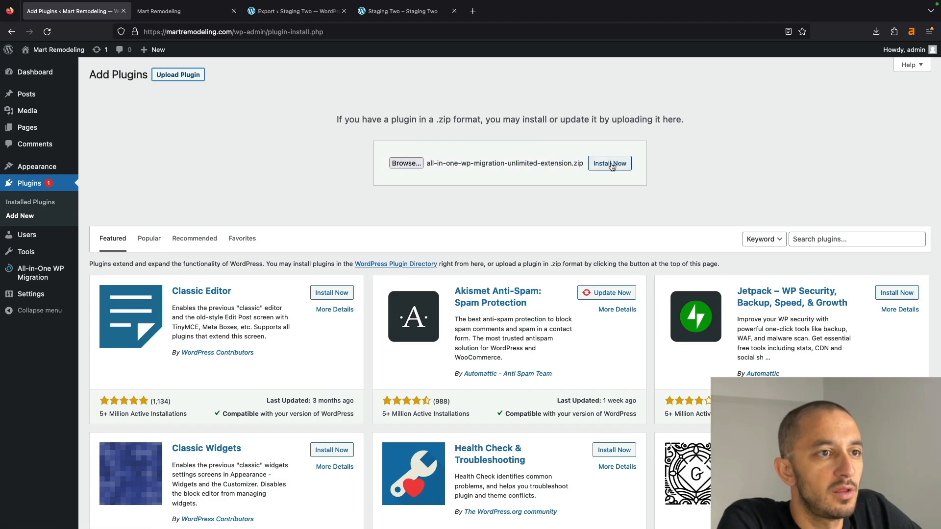
pyautogui.click(609, 164)
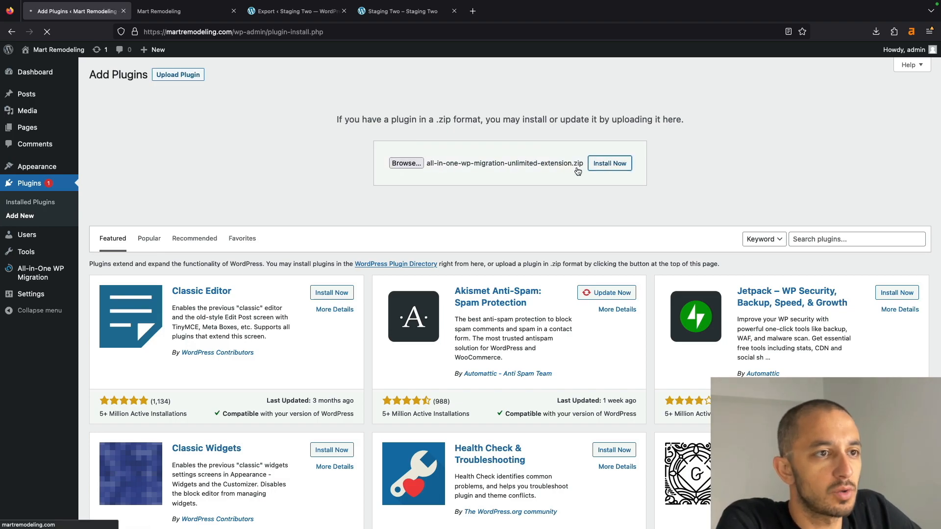
pyautogui.click(609, 163)
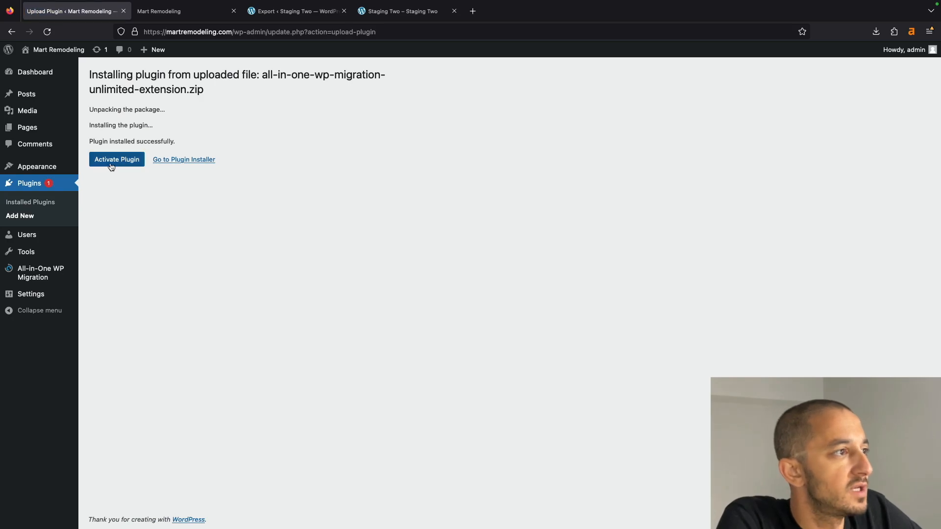
pyautogui.click(116, 158)
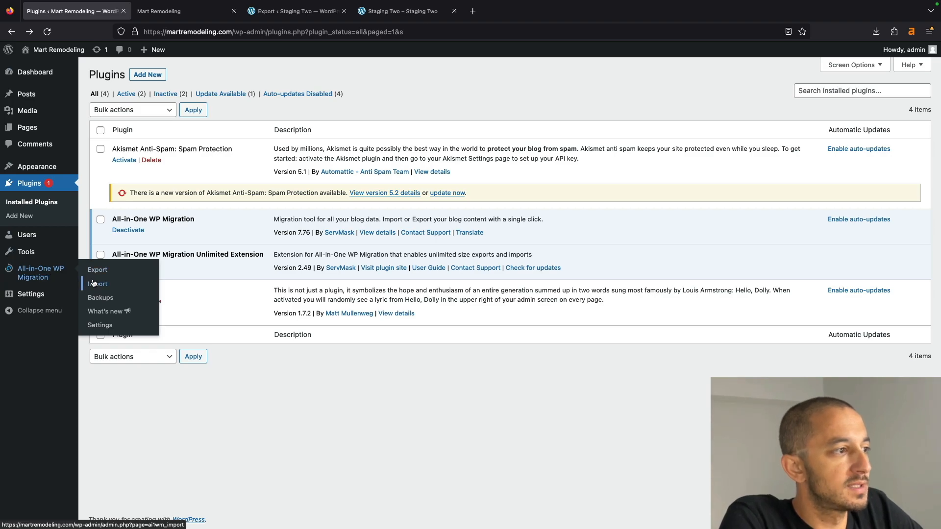
# Step: Import from File and choose the staging-two .wpress backup from Downloads
pyautogui.click(97, 284)
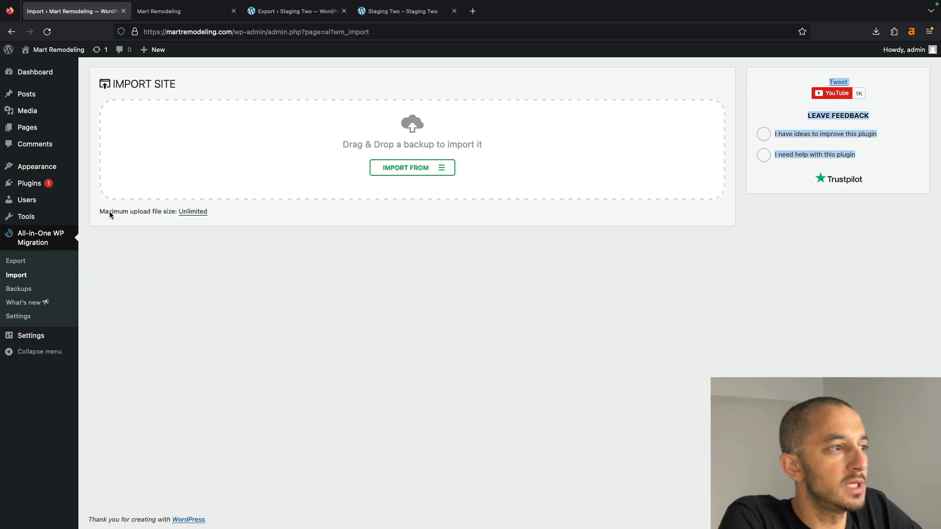
pyautogui.click(412, 167)
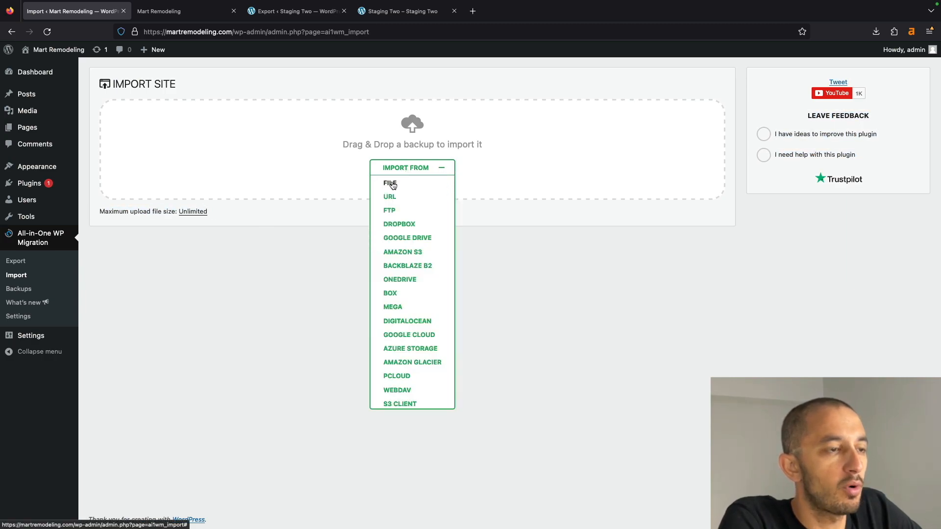
pyautogui.click(390, 183)
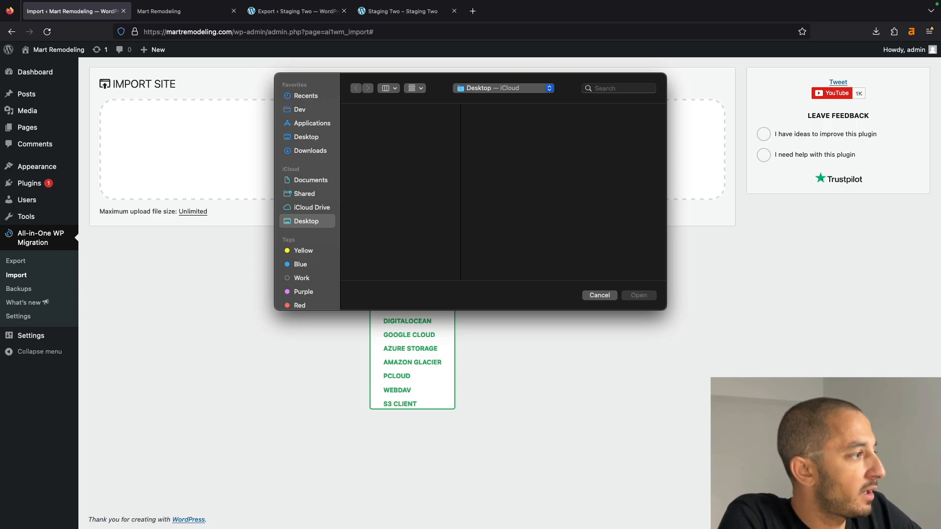
pyautogui.click(309, 150)
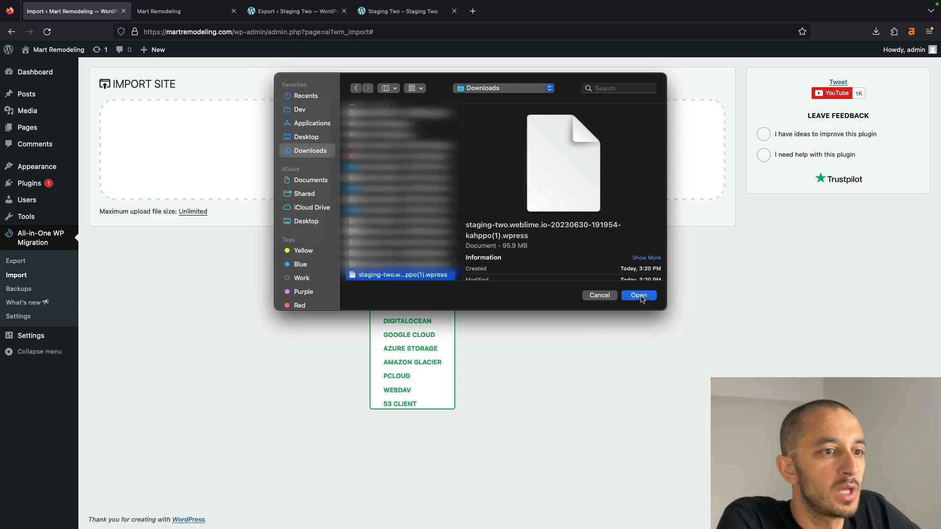
pyautogui.click(638, 296)
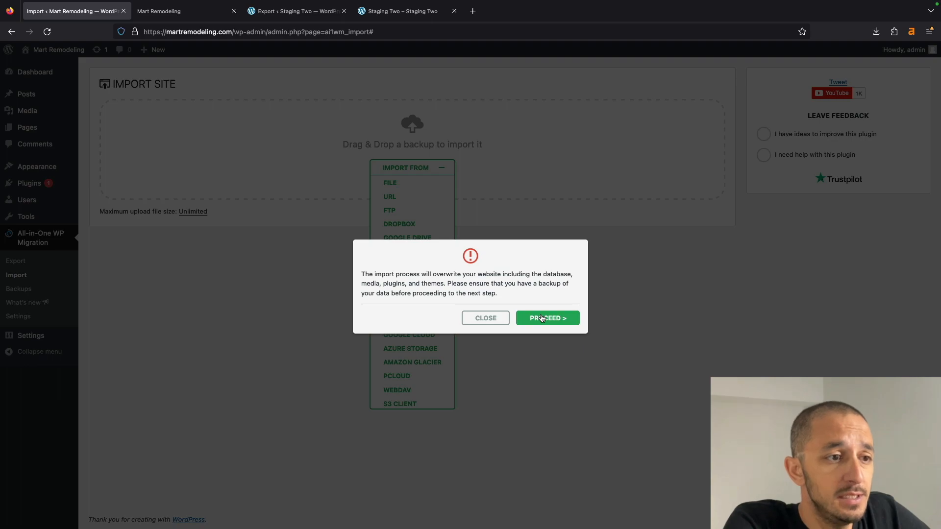
# Step: Proceed past the overwrite warning and let the staging backup import run
pyautogui.click(546, 317)
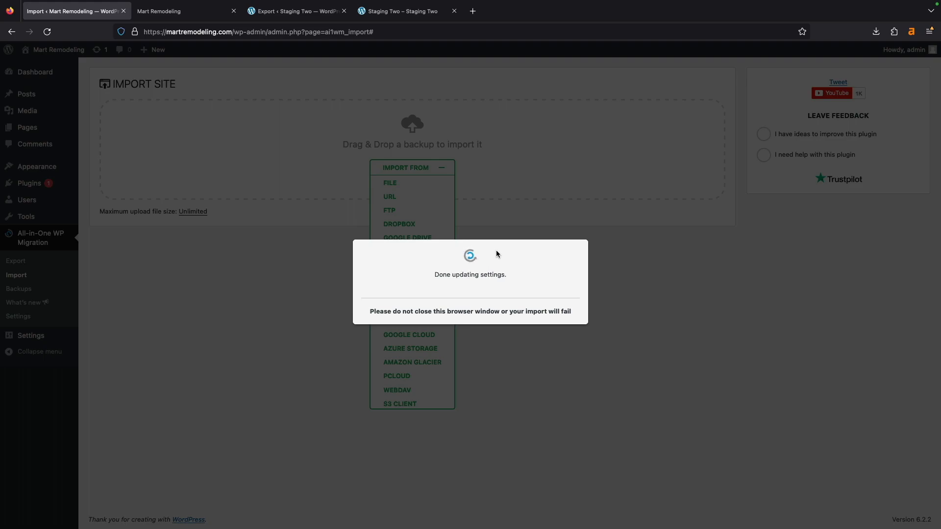
pyautogui.click(186, 11)
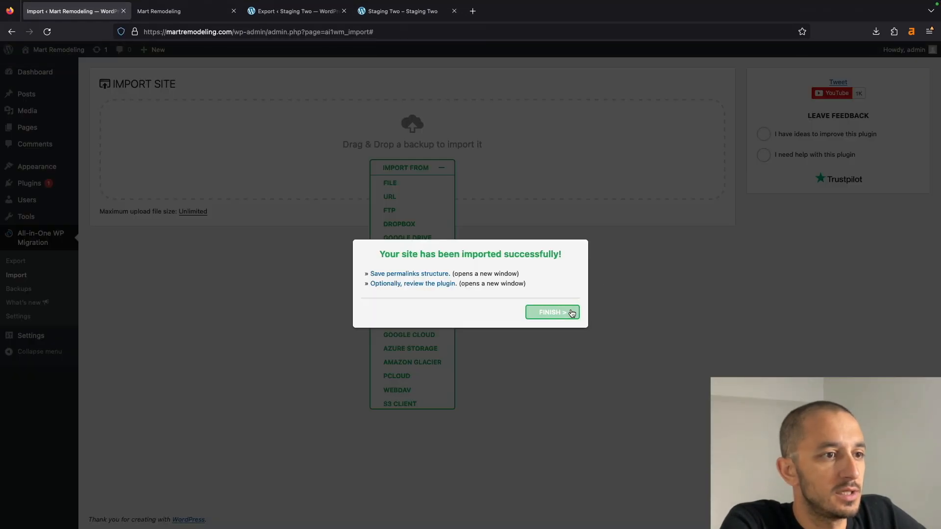
# Step: Finish the import and review the Mart Remodeling homepage on the live domain
pyautogui.click(549, 312)
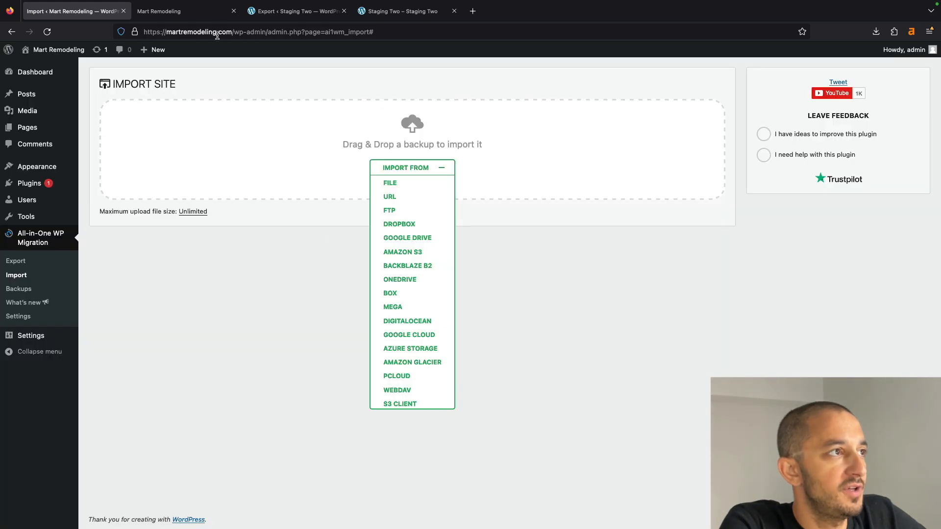
pyautogui.click(186, 11)
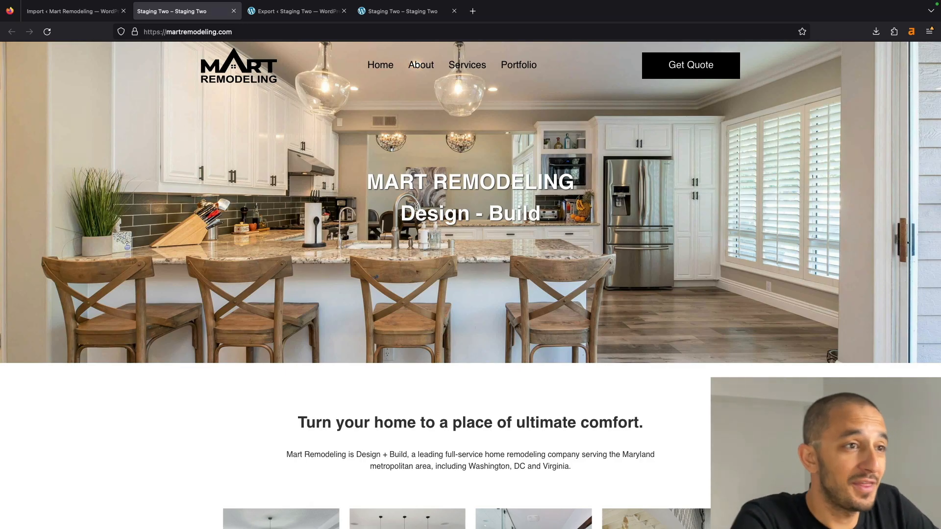
pyautogui.scroll(-3)
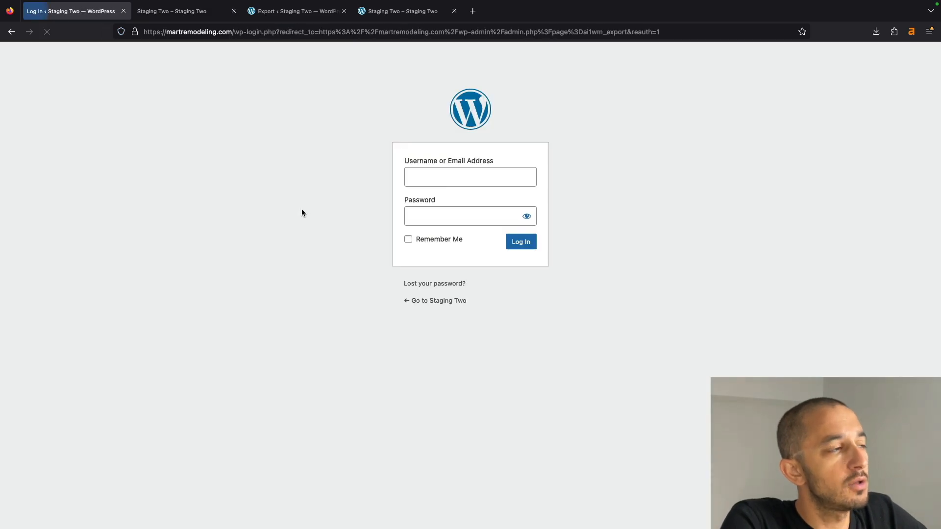
# Step: Log in to martremodeling.com with the saved staging admin username and password
pyautogui.click(469, 177)
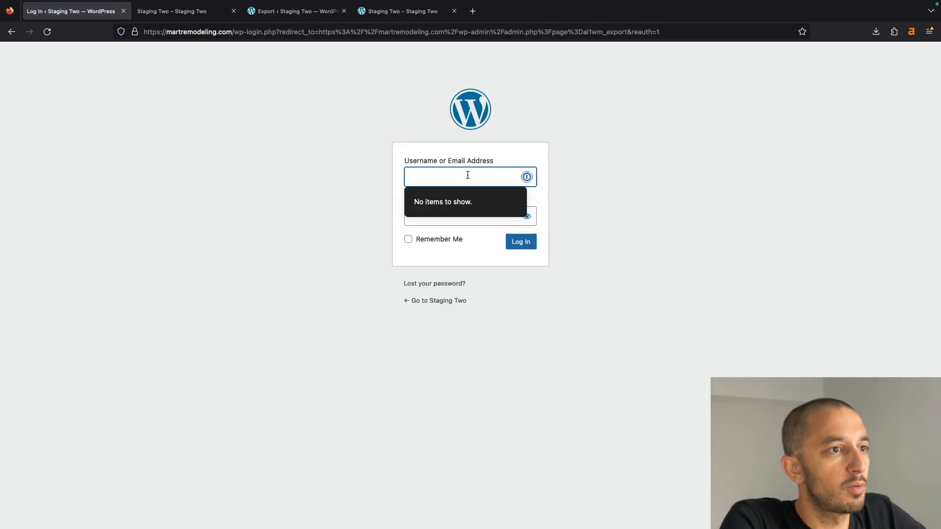
pyautogui.click(295, 10)
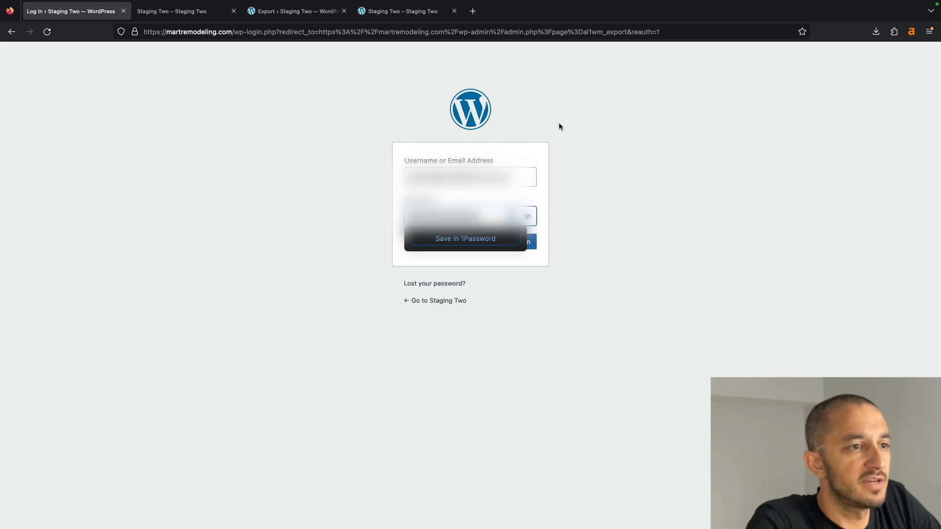
pyautogui.click(294, 11)
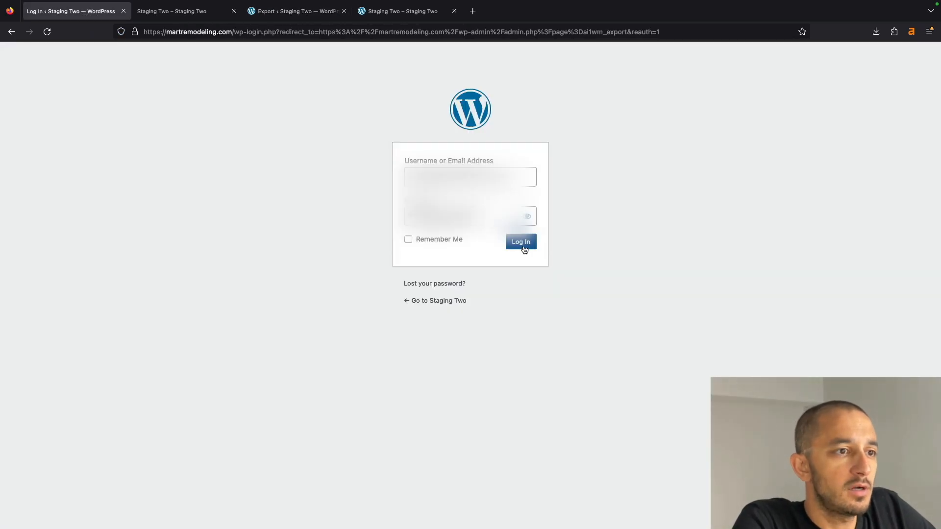
pyautogui.click(521, 242)
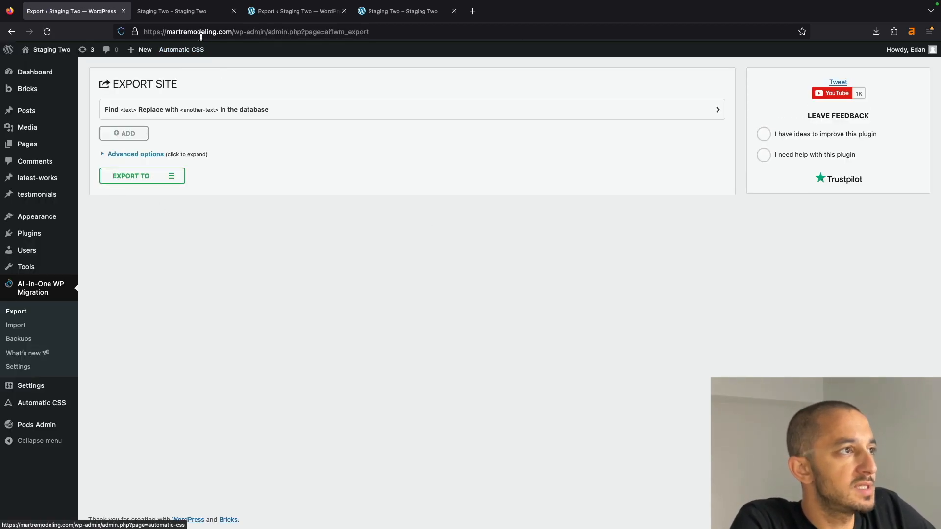
pyautogui.click(180, 11)
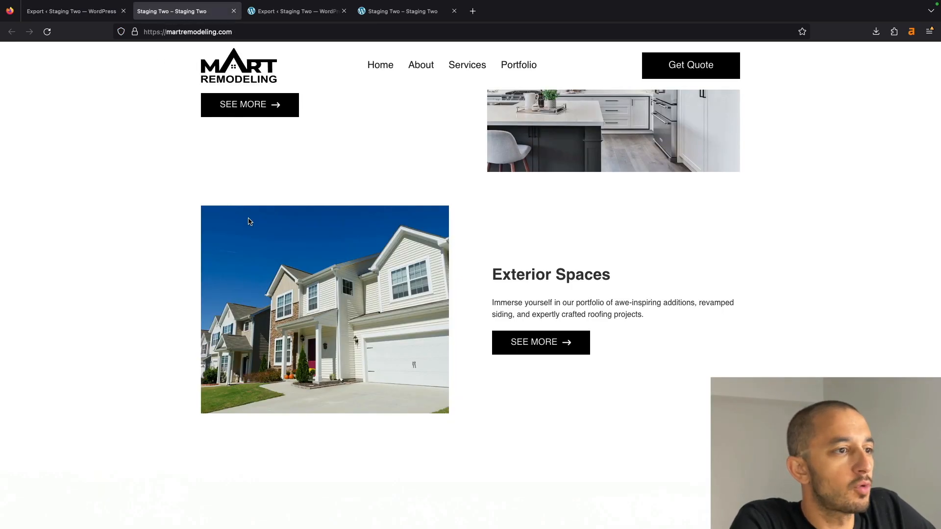
pyautogui.scroll(3)
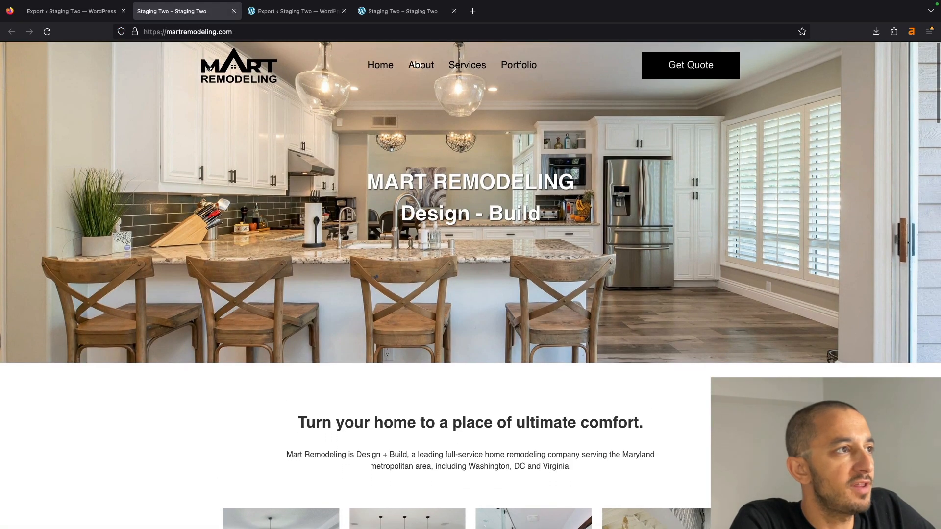
pyautogui.click(420, 65)
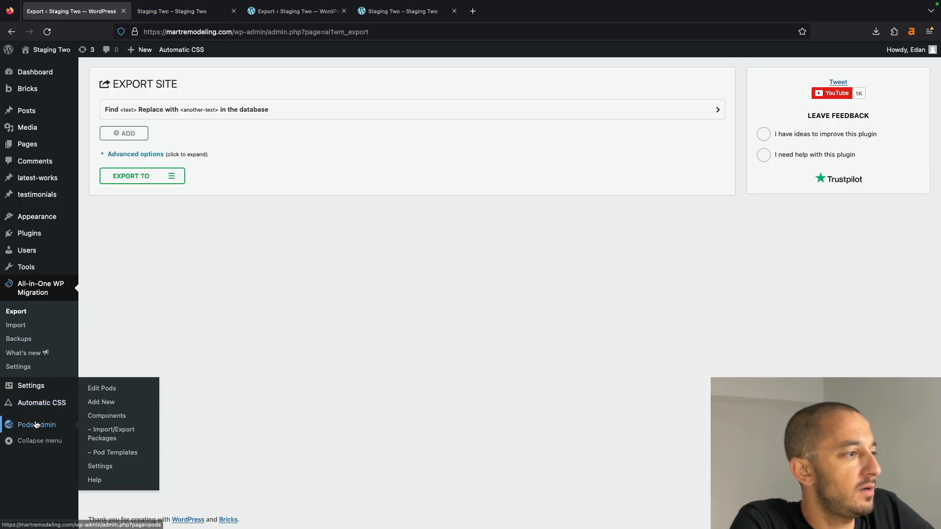
# Step: Resave the Post name permalink structure in Settings and return to the live homepage
pyautogui.click(30, 385)
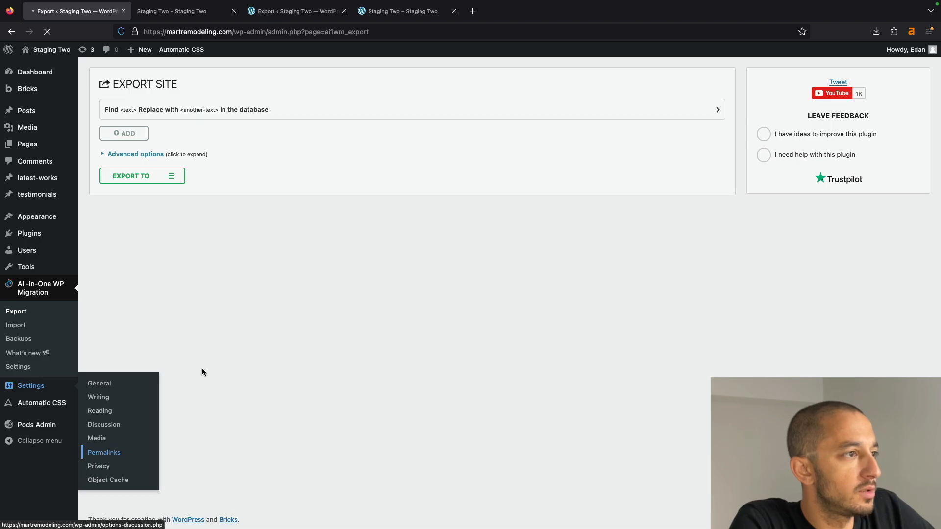
pyautogui.click(103, 452)
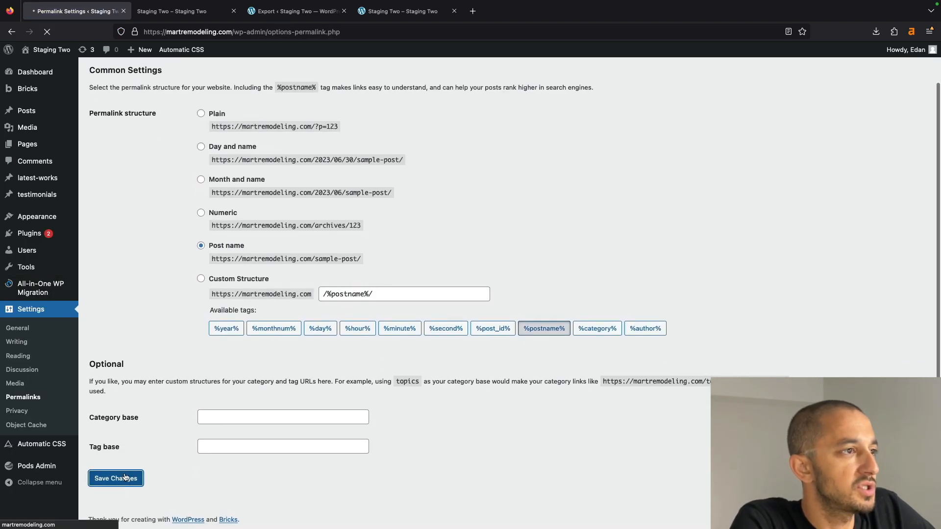
pyautogui.click(171, 11)
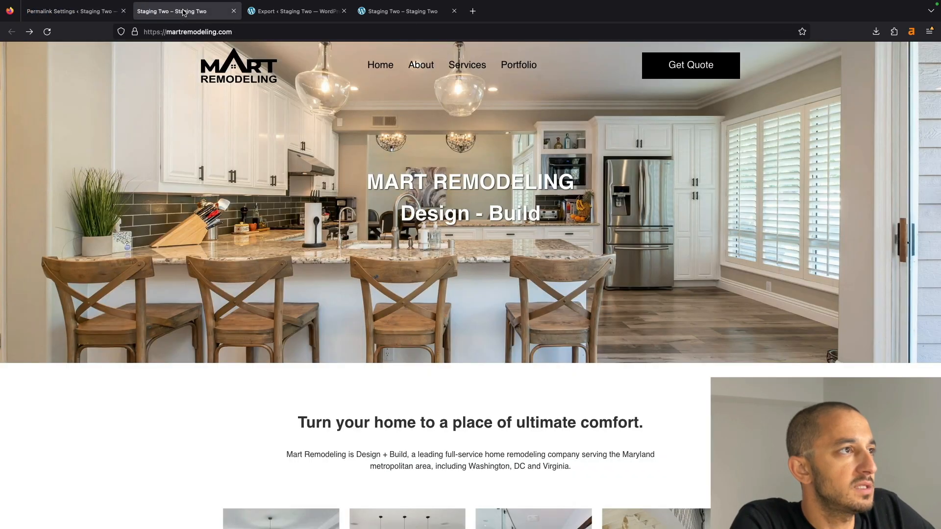
pyautogui.click(381, 65)
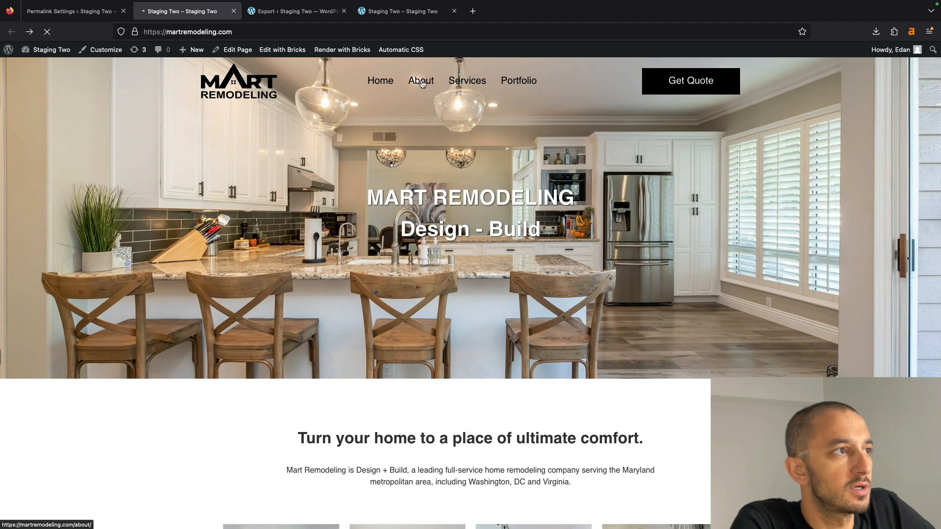
# Step: Load the About, Services, Portfolio and Get Quote pages, then return home and to Permalink Settings
pyautogui.click(420, 80)
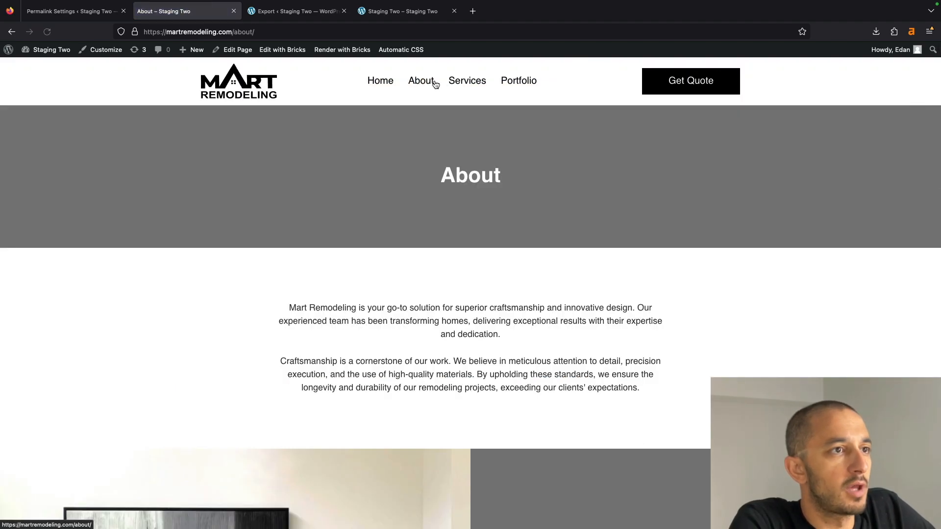
pyautogui.click(466, 80)
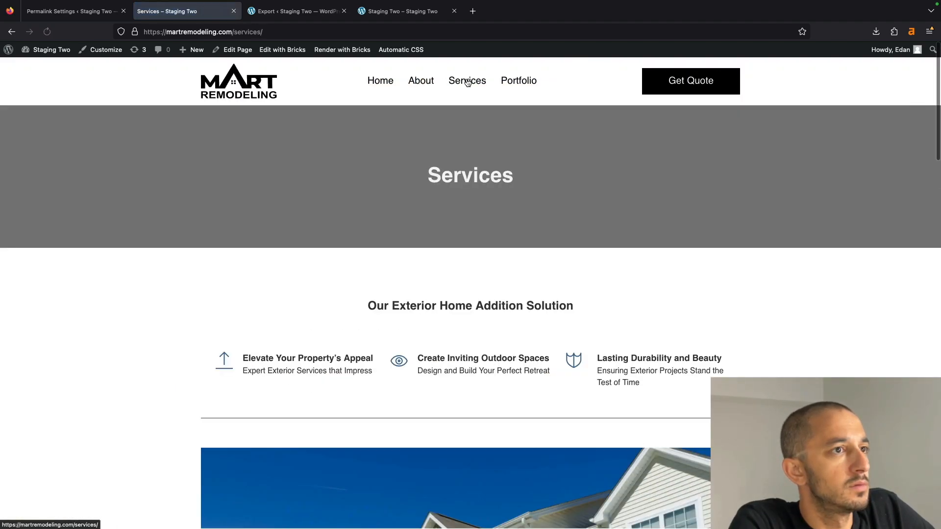
pyautogui.click(519, 80)
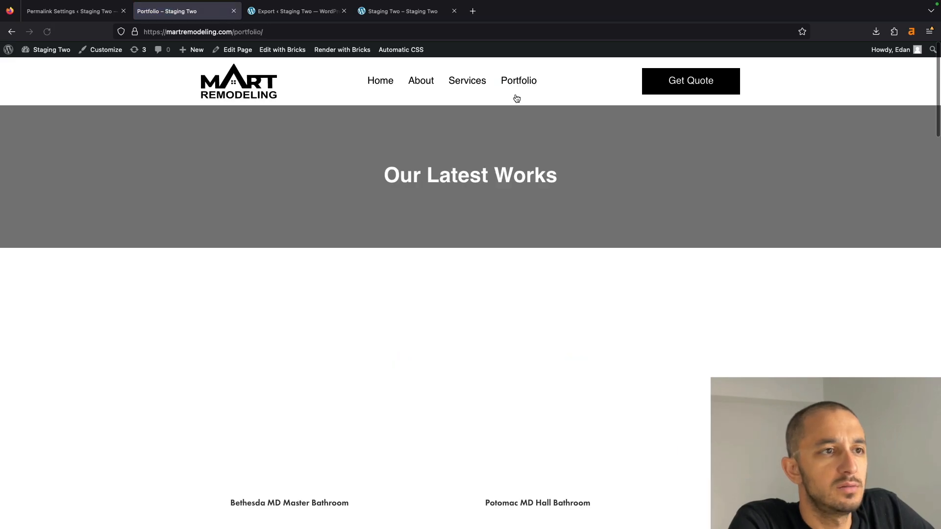
pyautogui.click(689, 81)
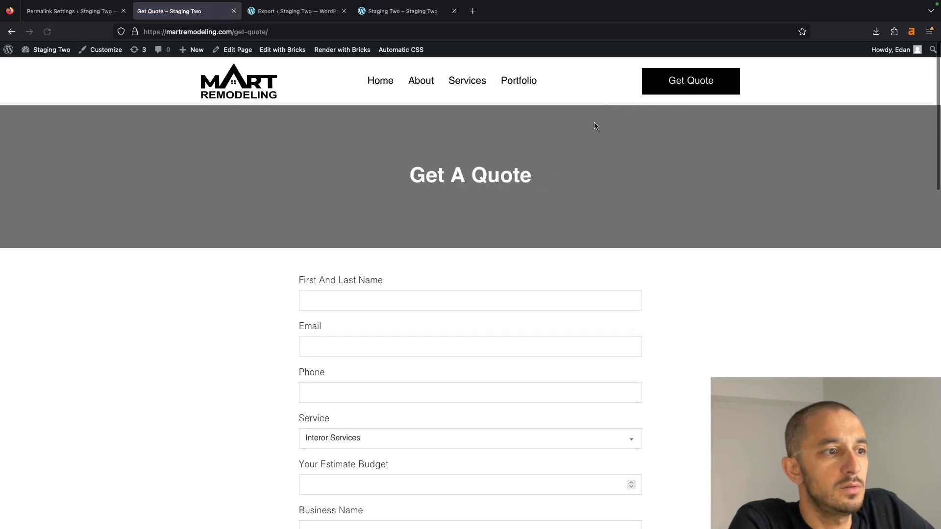
pyautogui.scroll(-3)
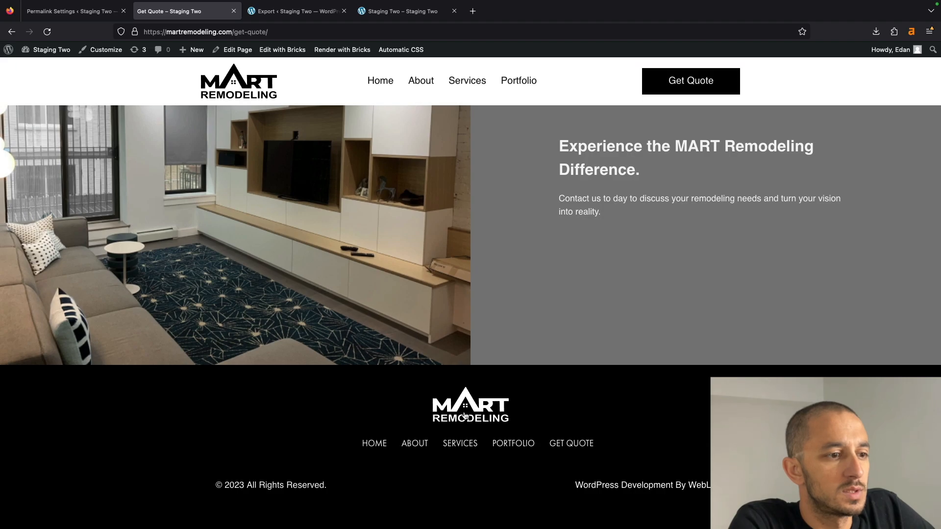
pyautogui.click(420, 80)
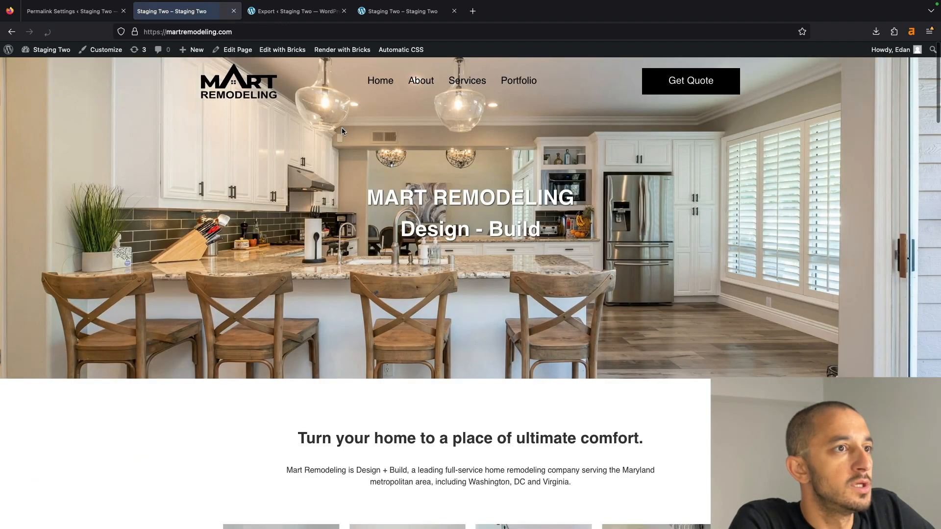
pyautogui.click(72, 11)
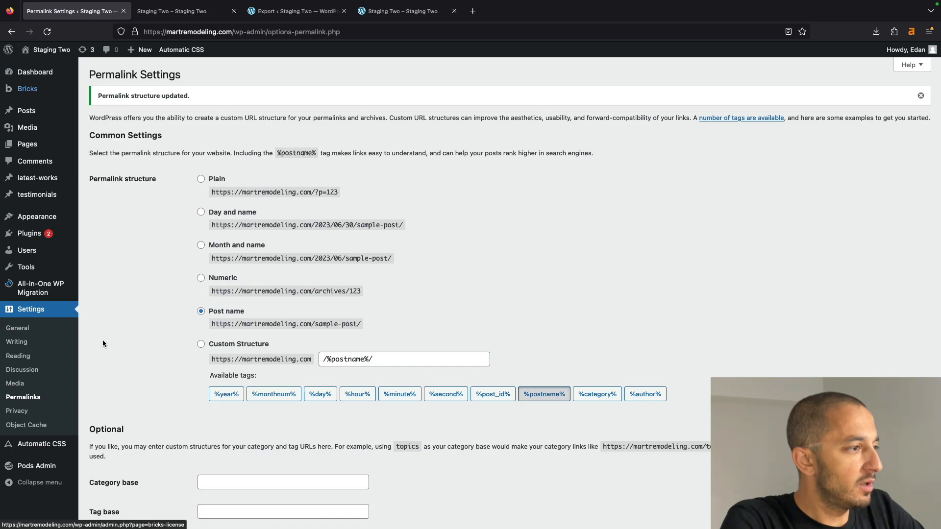
pyautogui.click(17, 328)
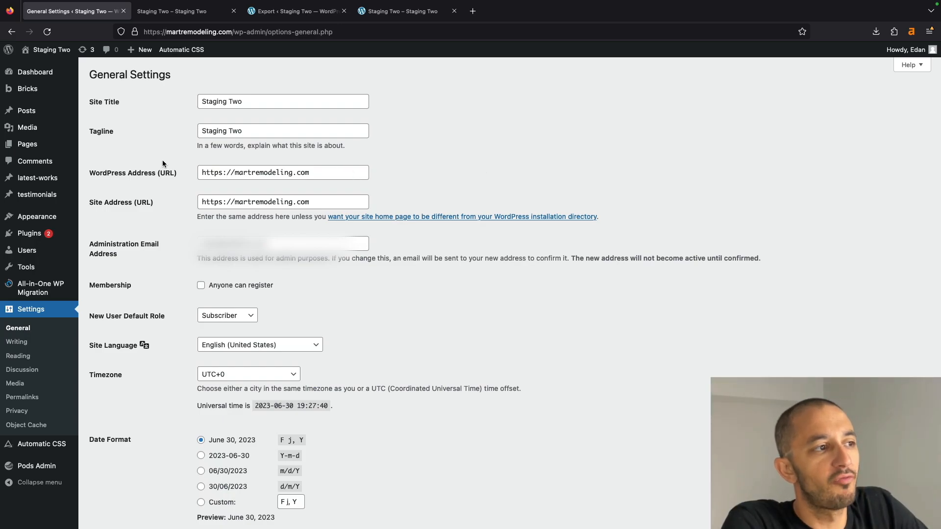
pyautogui.moveTo(174, 172)
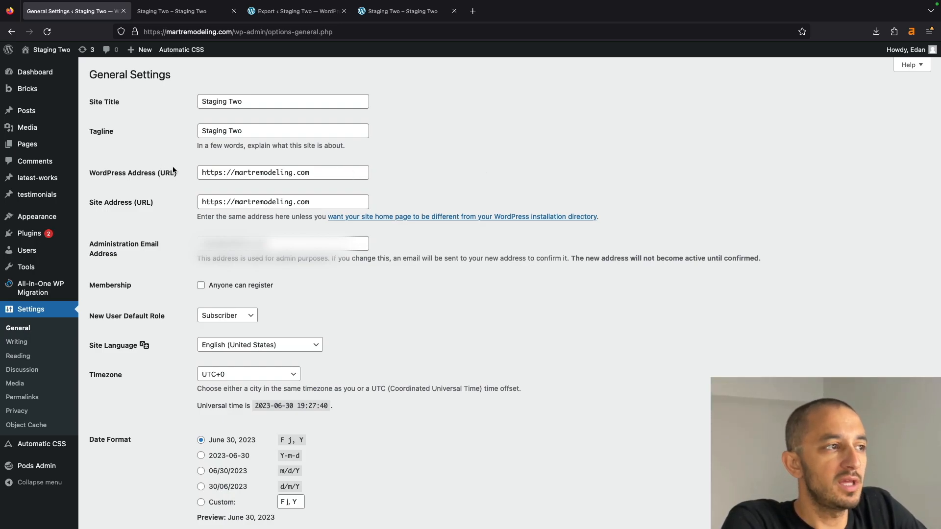
pyautogui.click(170, 10)
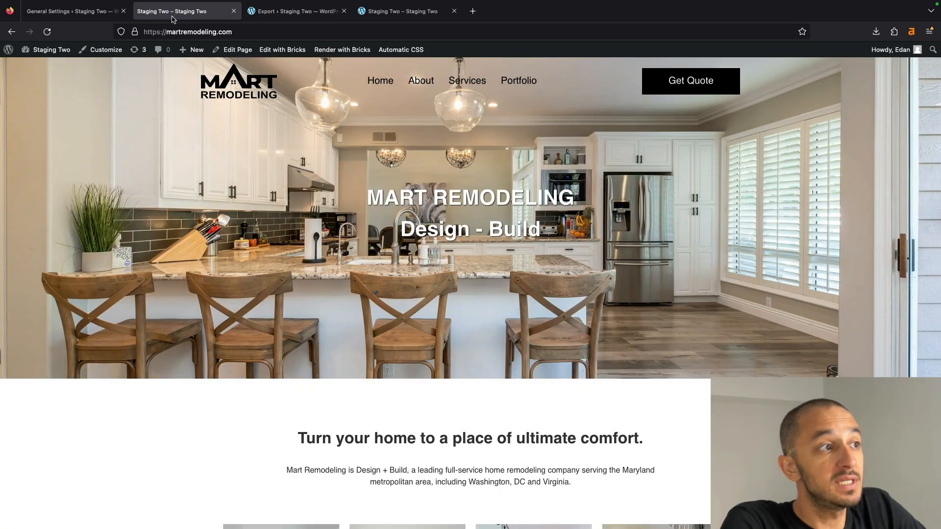
pyautogui.moveTo(154, 104)
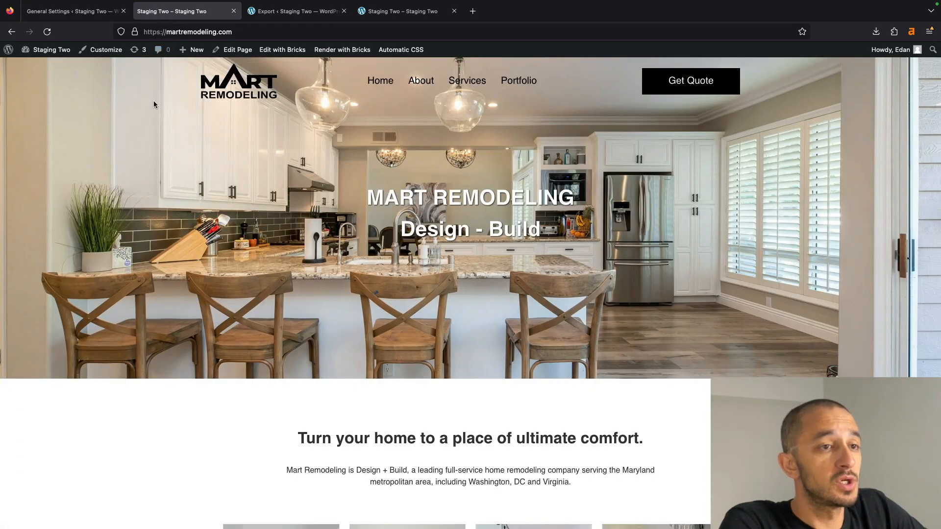